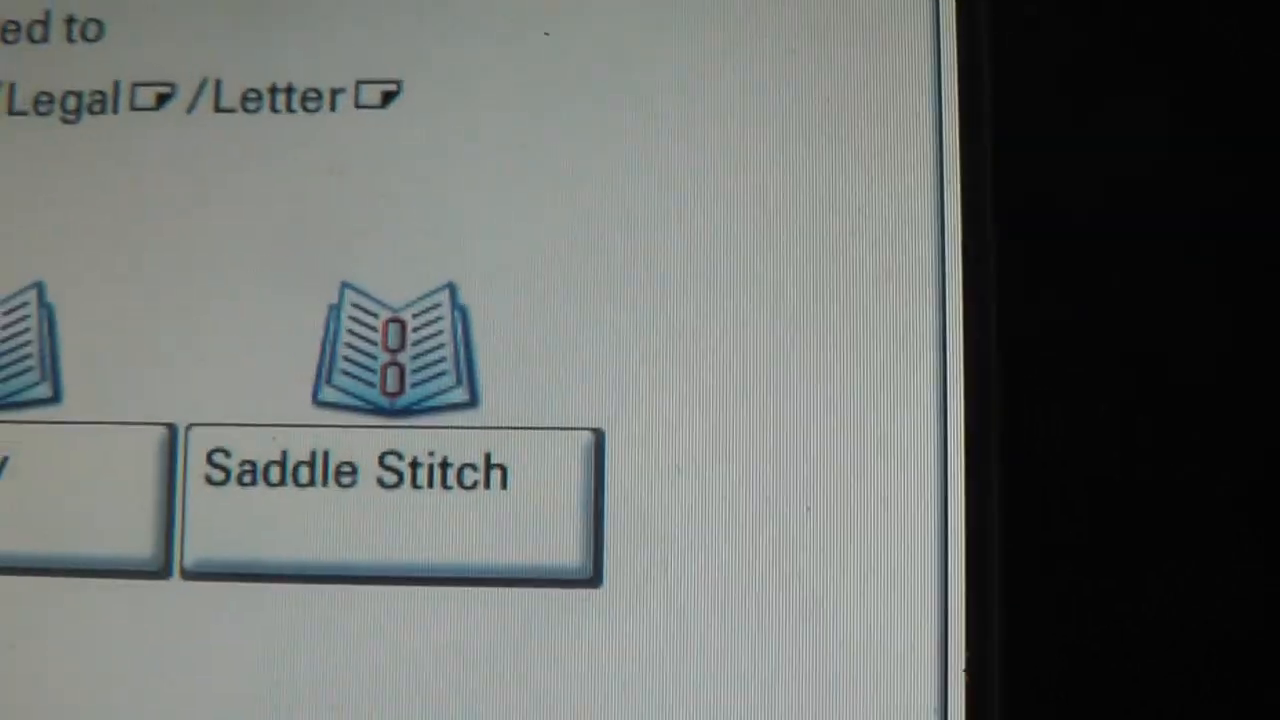
Step: Select Saddle Stitch on the finishing options screen to produce a stapled booklet
{"action": "left_click", "coordinate": [360, 470]}
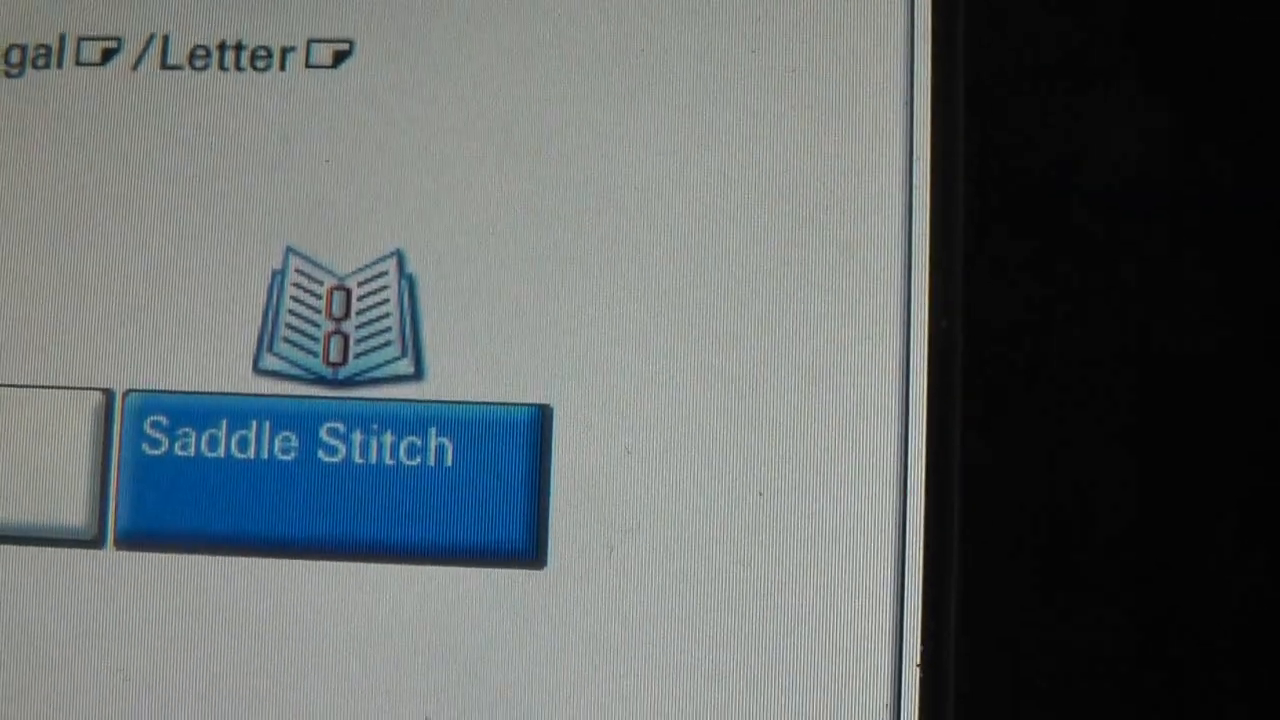